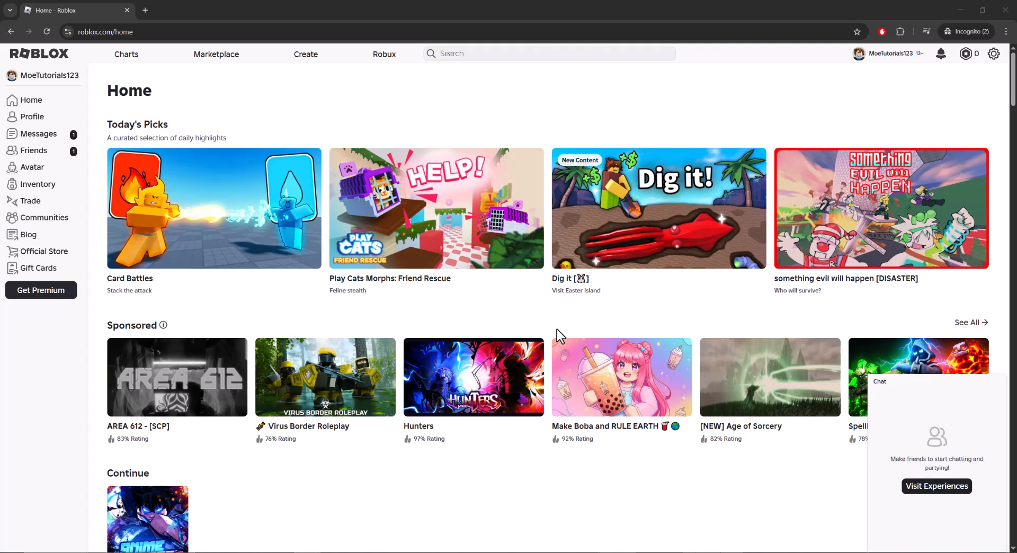
mouse_move(167, 483)
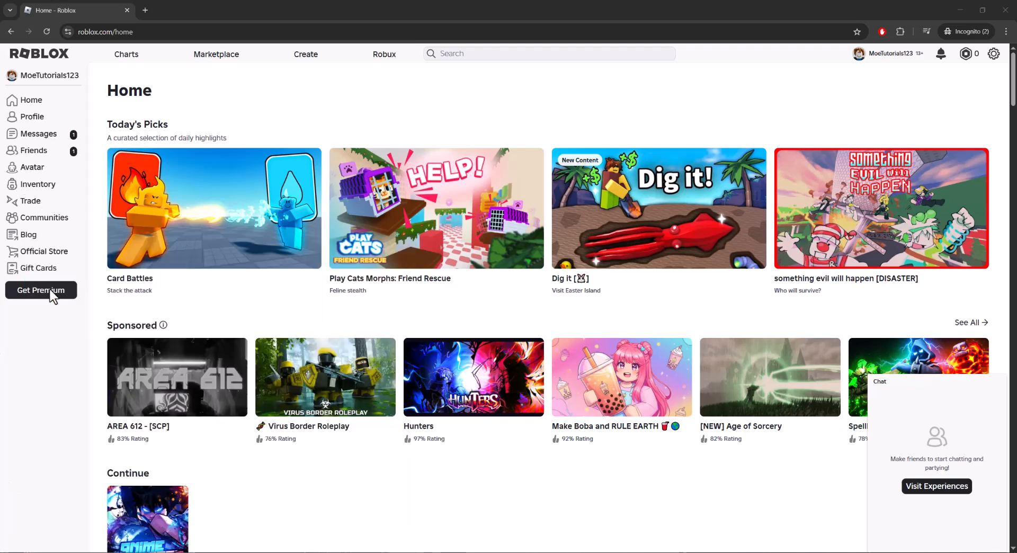
Step: Open the Ethernet connection's Properties dialog from its context menu
right_click(291, 238)
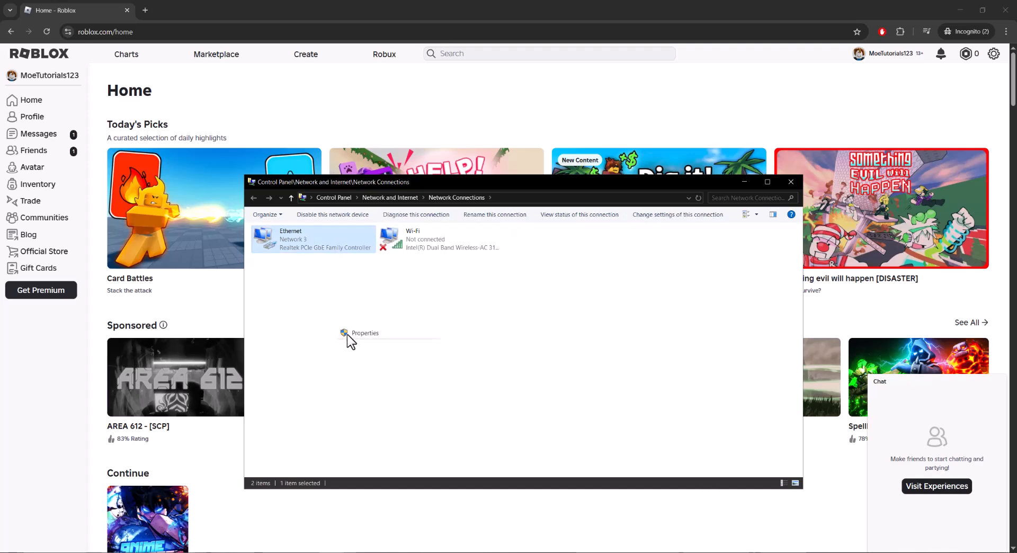
click(364, 333)
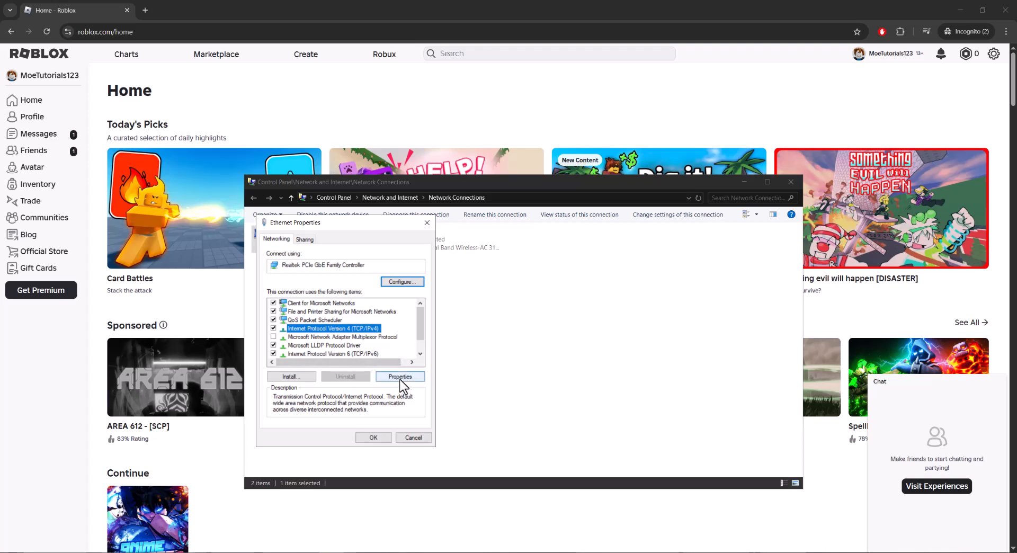
Step: Confirm IPv4 settings using DNS servers 1.1.1.1 and 1.0.0.1
click(399, 376)
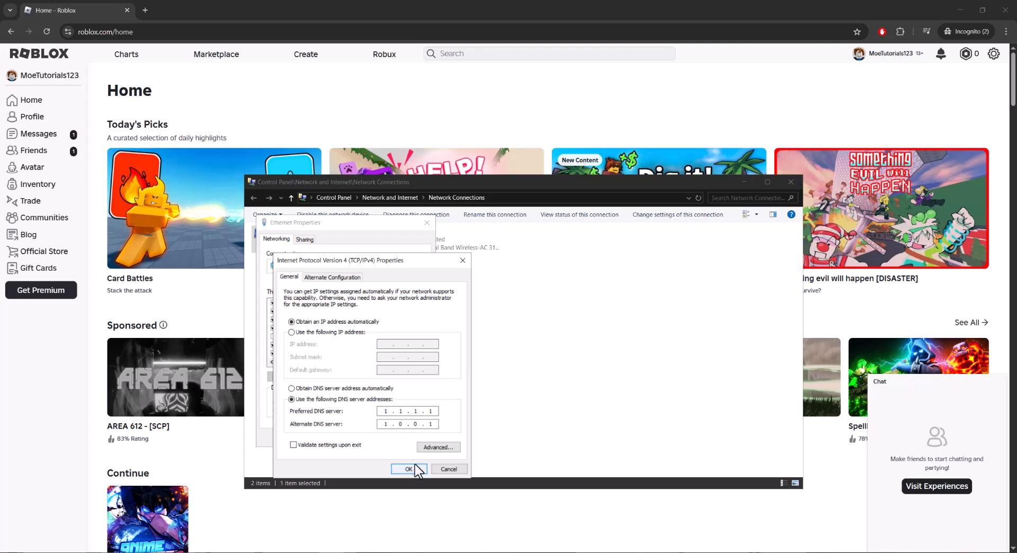
click(408, 469)
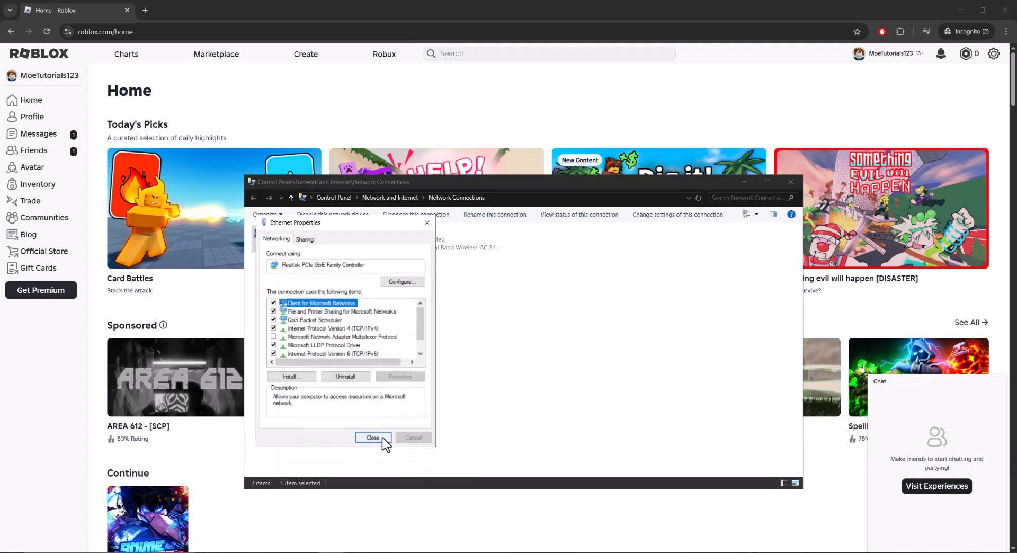